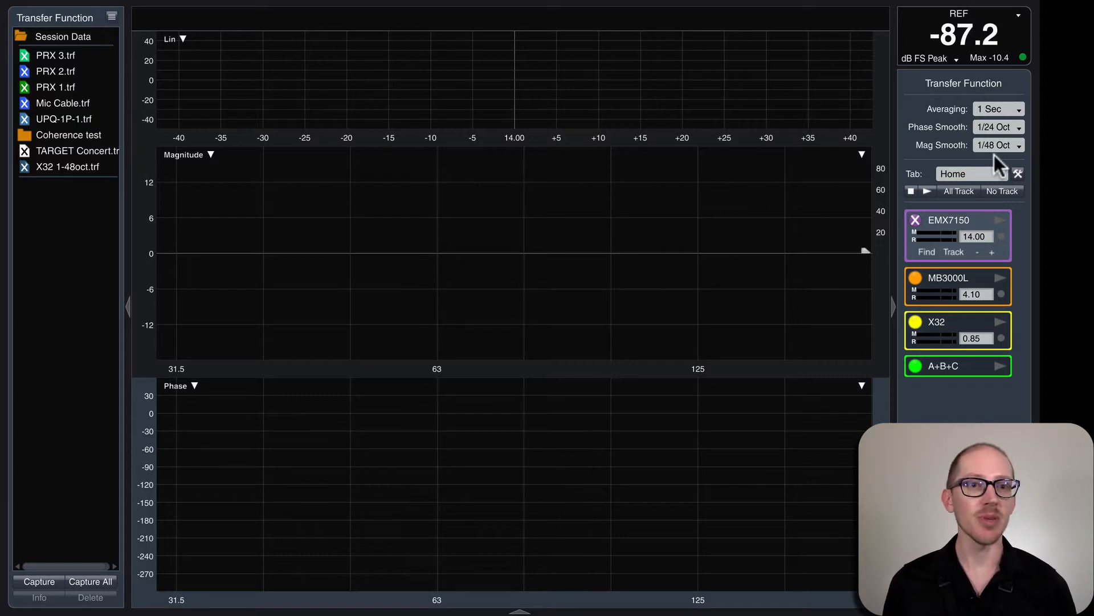
pyautogui.moveTo(1001, 240)
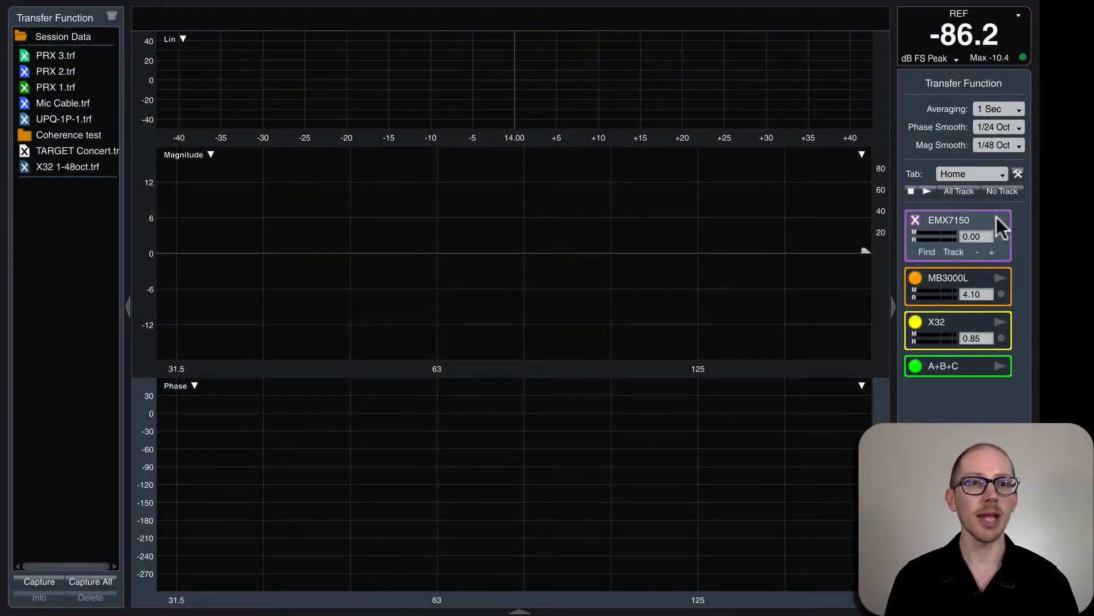
# Start the live EMX7150 transfer function measurement at 0.00 ms delay.
pyautogui.click(915, 220)
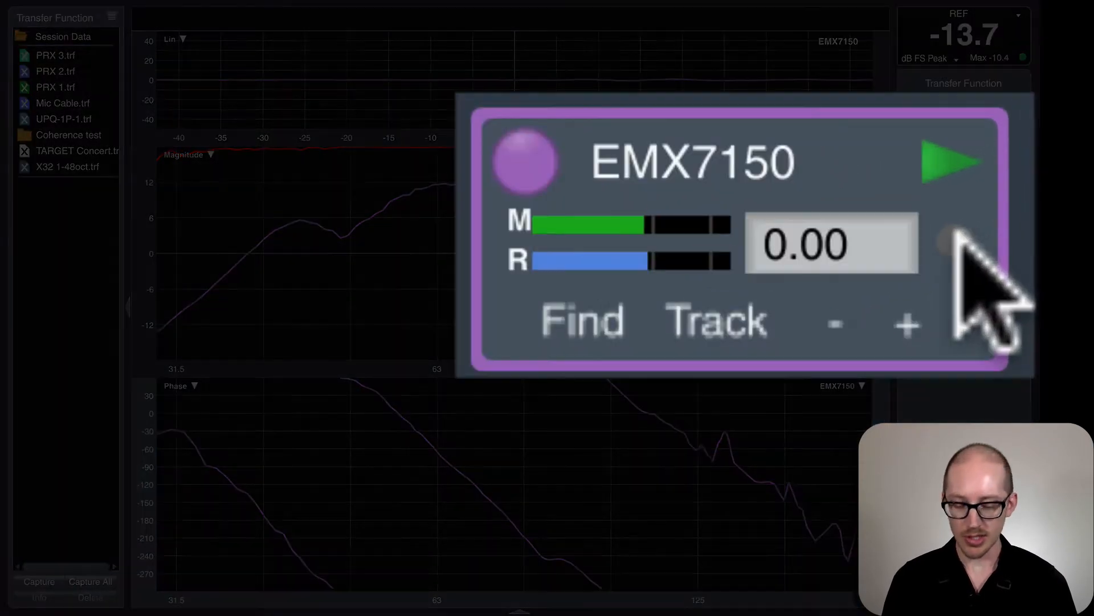
# Auto-find and apply a 17.65 ms delay to EMX7150, then open the Delay Finder.
pyautogui.click(907, 323)
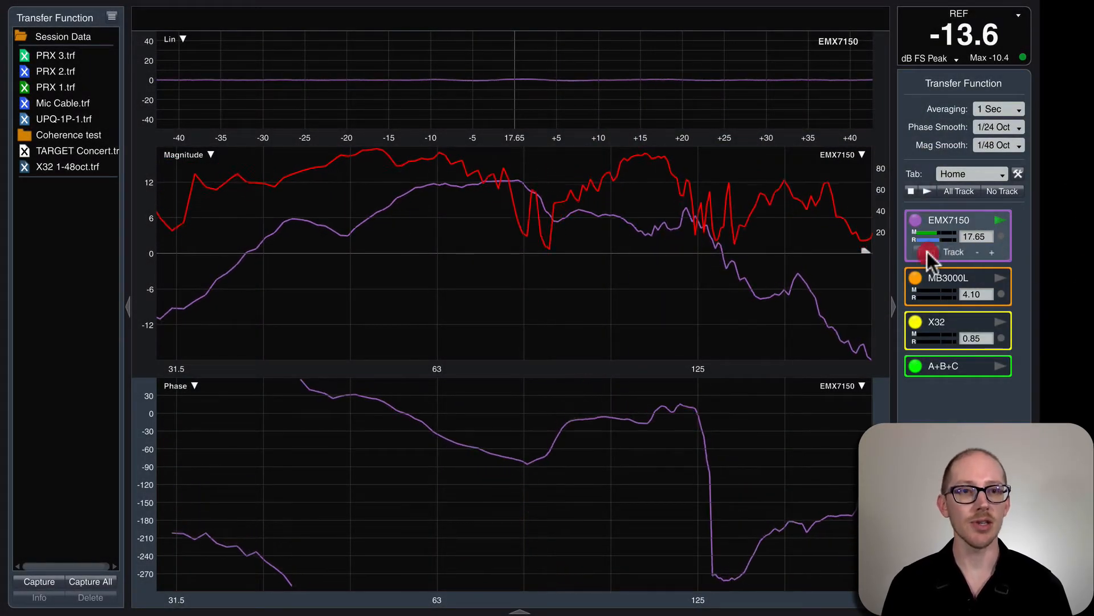
pyautogui.click(930, 252)
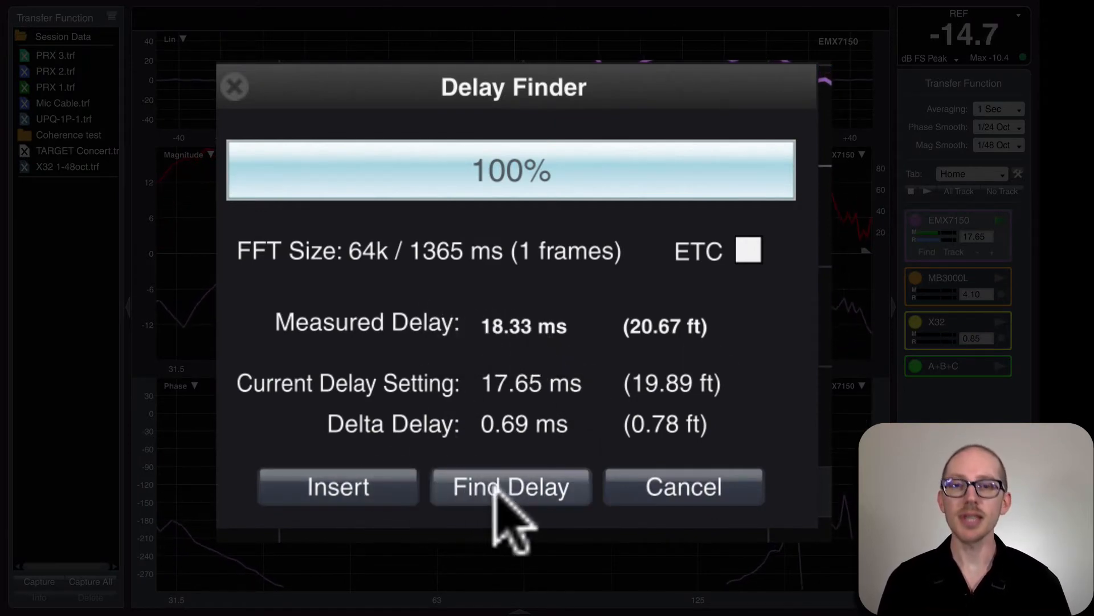
# Rerun the delay search six times and insert the 18.60 ms result into EMX7150.
pyautogui.click(510, 486)
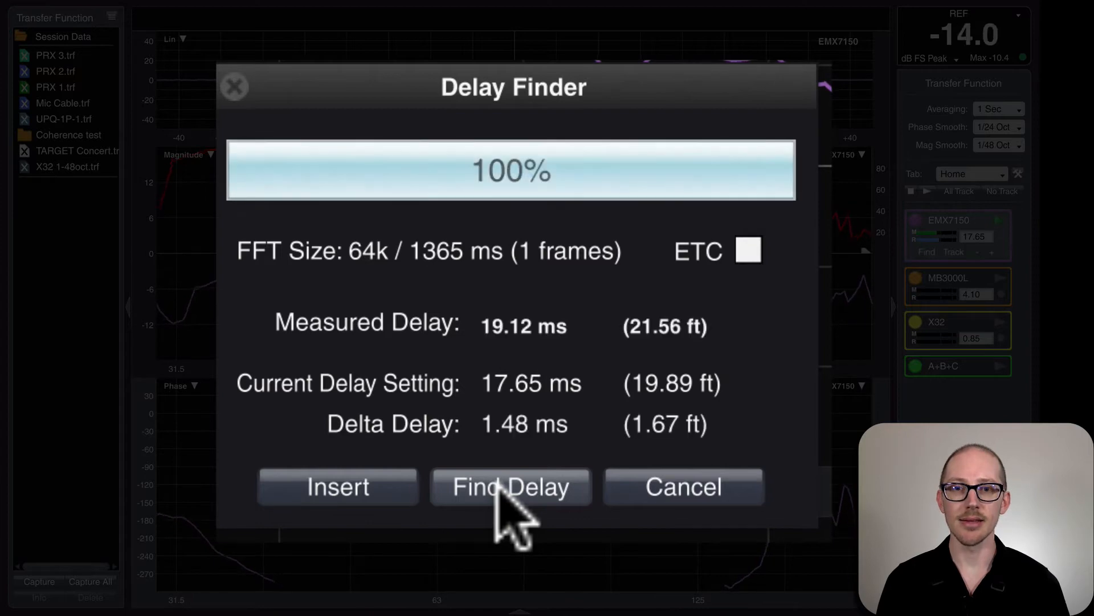
pyautogui.click(511, 486)
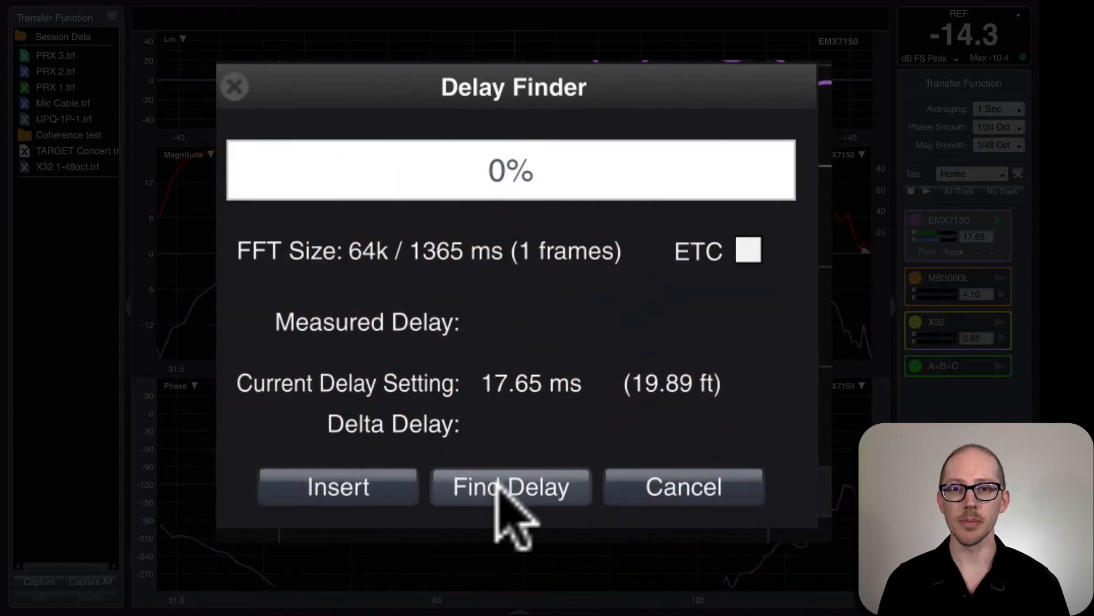
pyautogui.click(510, 486)
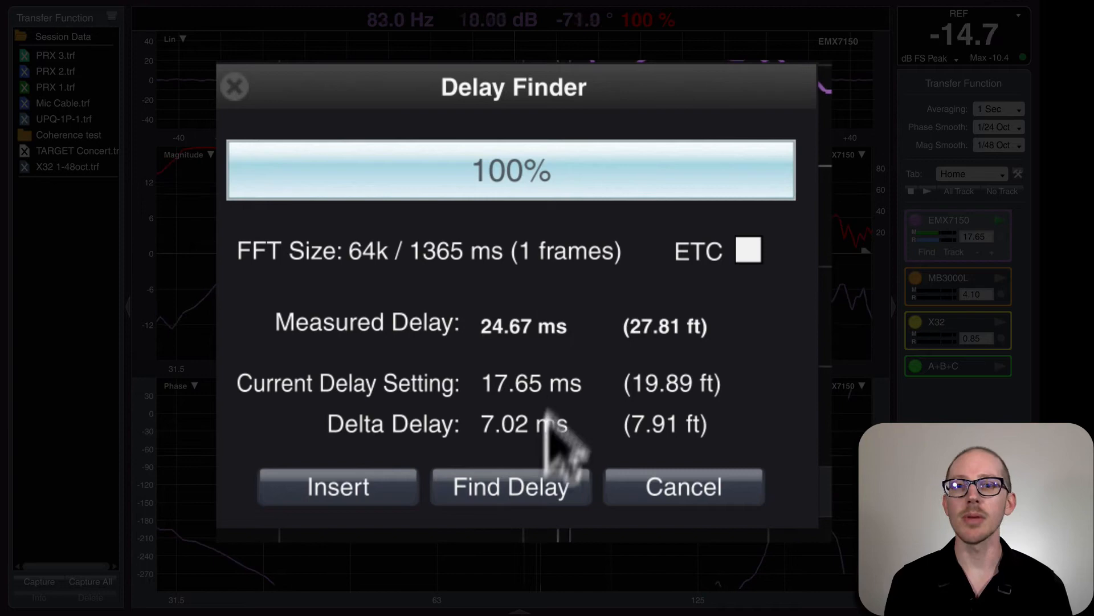
pyautogui.click(510, 486)
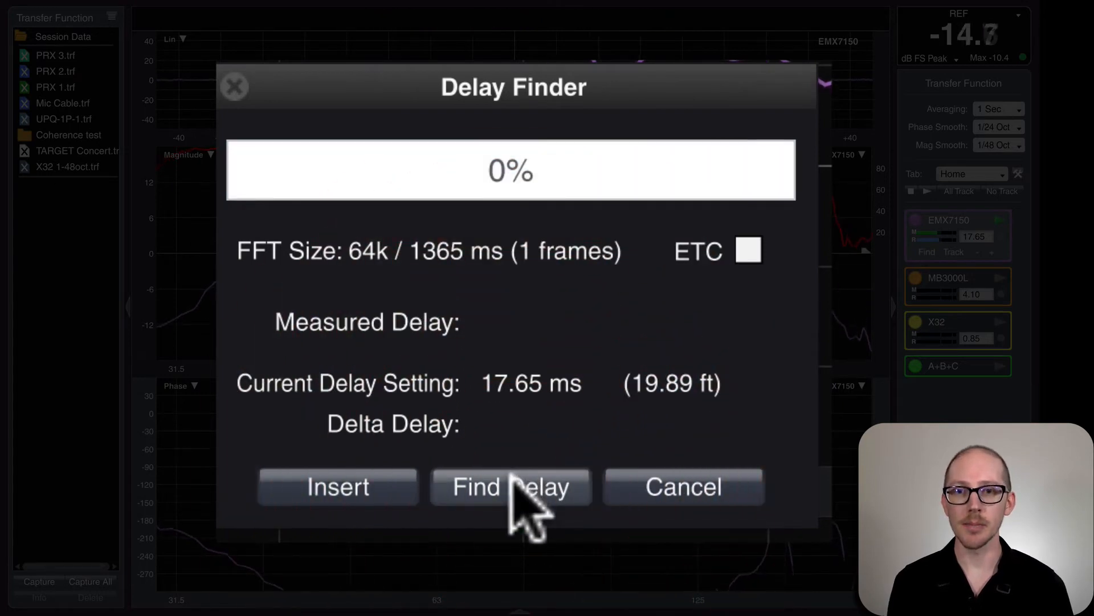
pyautogui.click(510, 486)
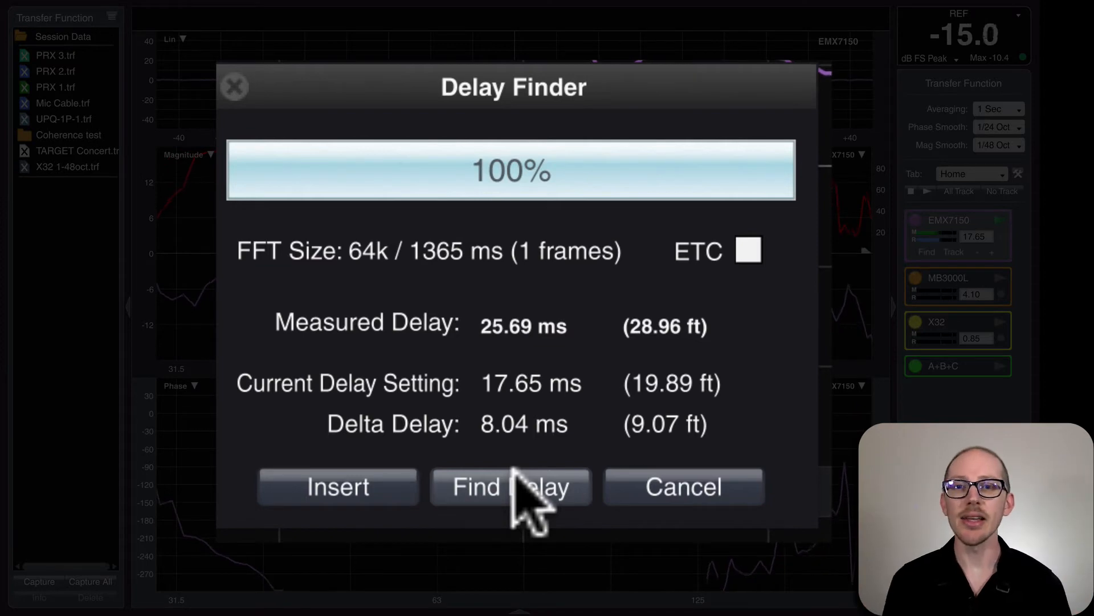
pyautogui.click(510, 487)
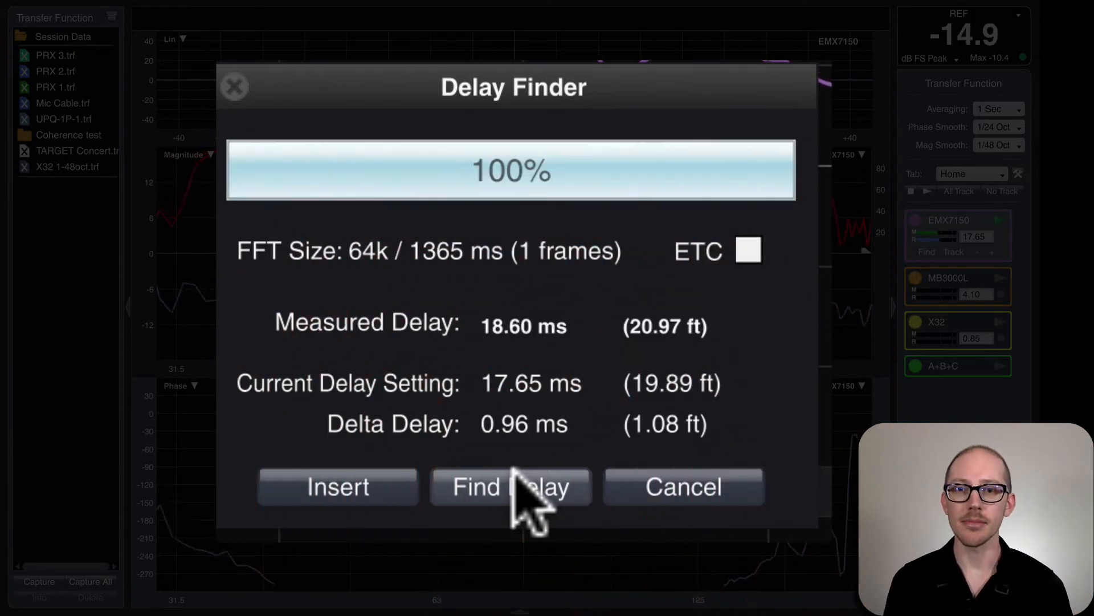
pyautogui.click(337, 487)
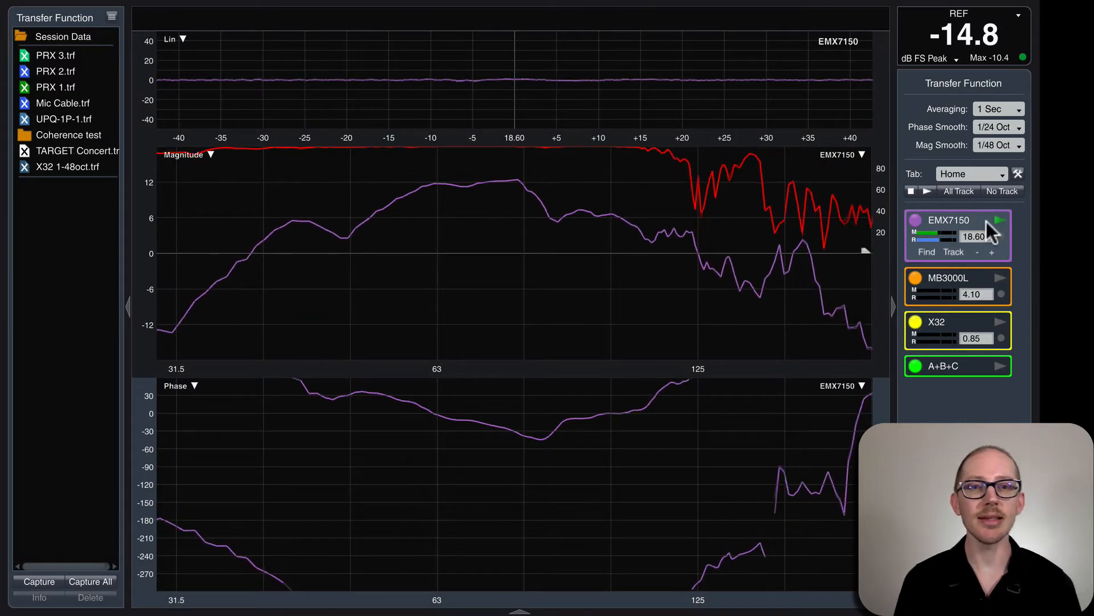
pyautogui.moveTo(604, 164)
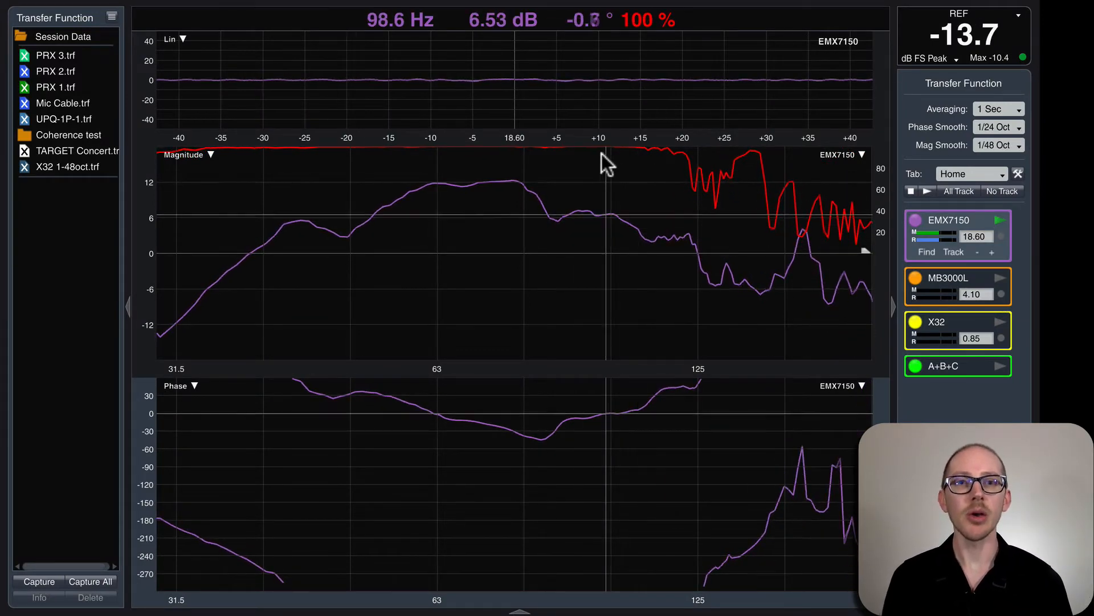
pyautogui.moveTo(682, 189)
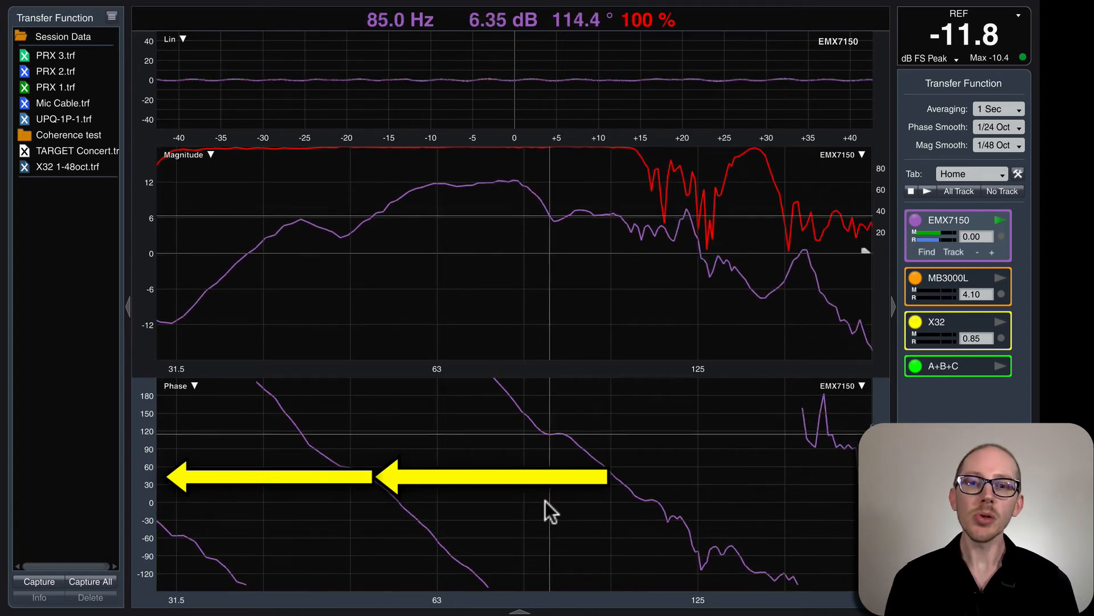
pyautogui.moveTo(610, 517)
pyautogui.write('4')
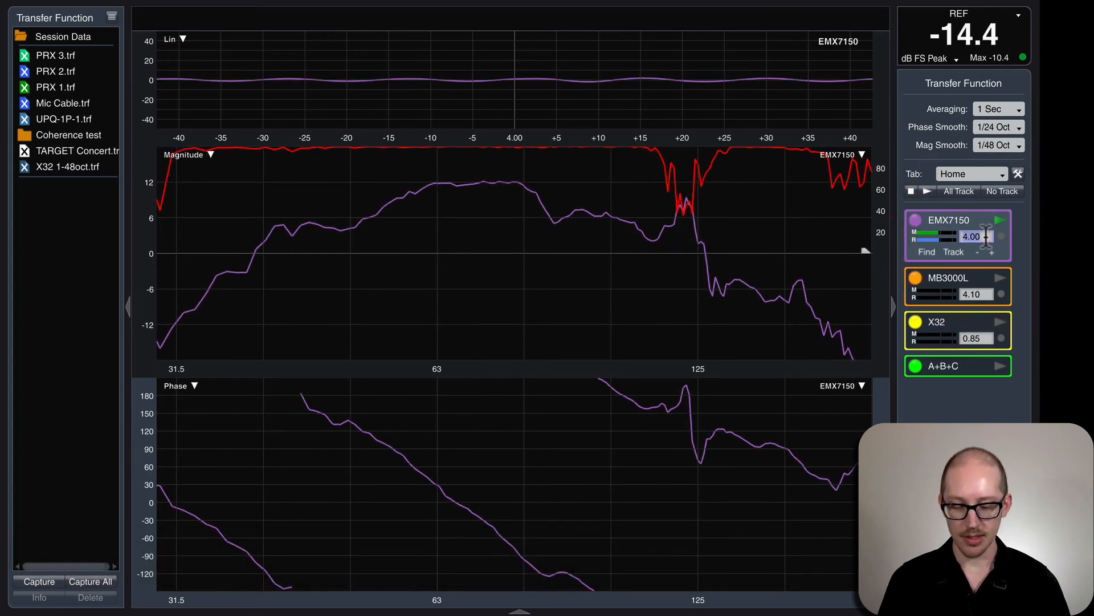
# Step the EMX7150 delay up to 16.00 ms so the phase trace flattens.
pyautogui.click(983, 240)
pyautogui.write('14')
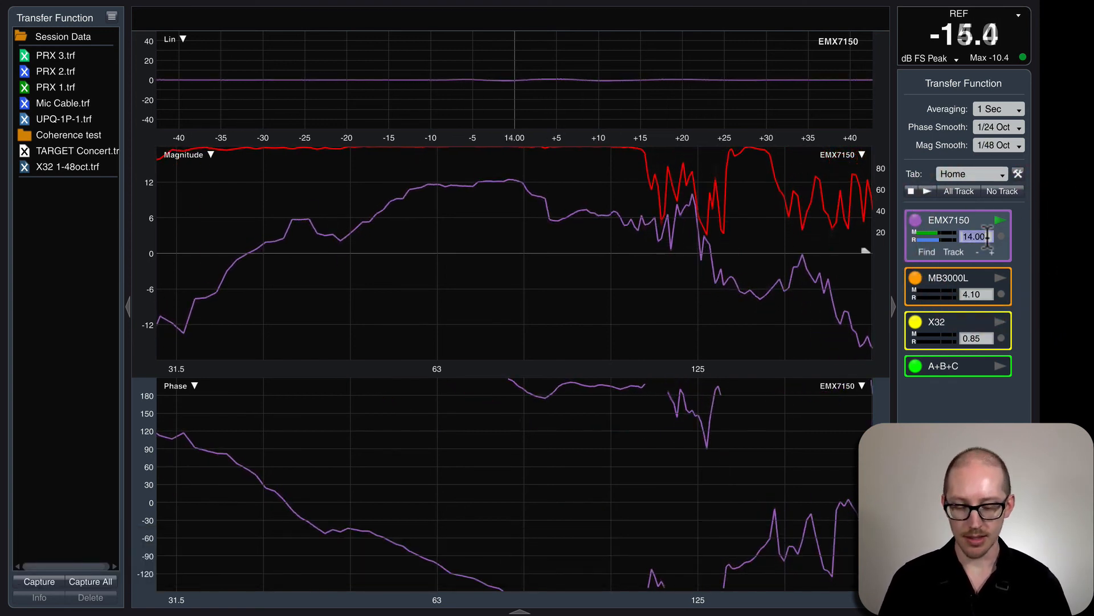
pyautogui.click(991, 252)
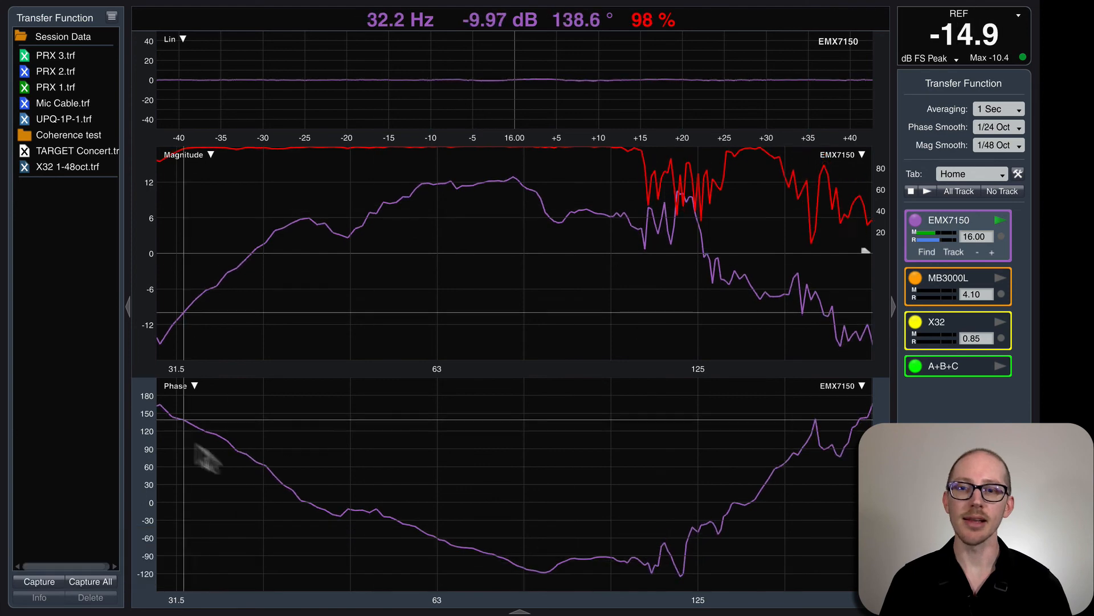